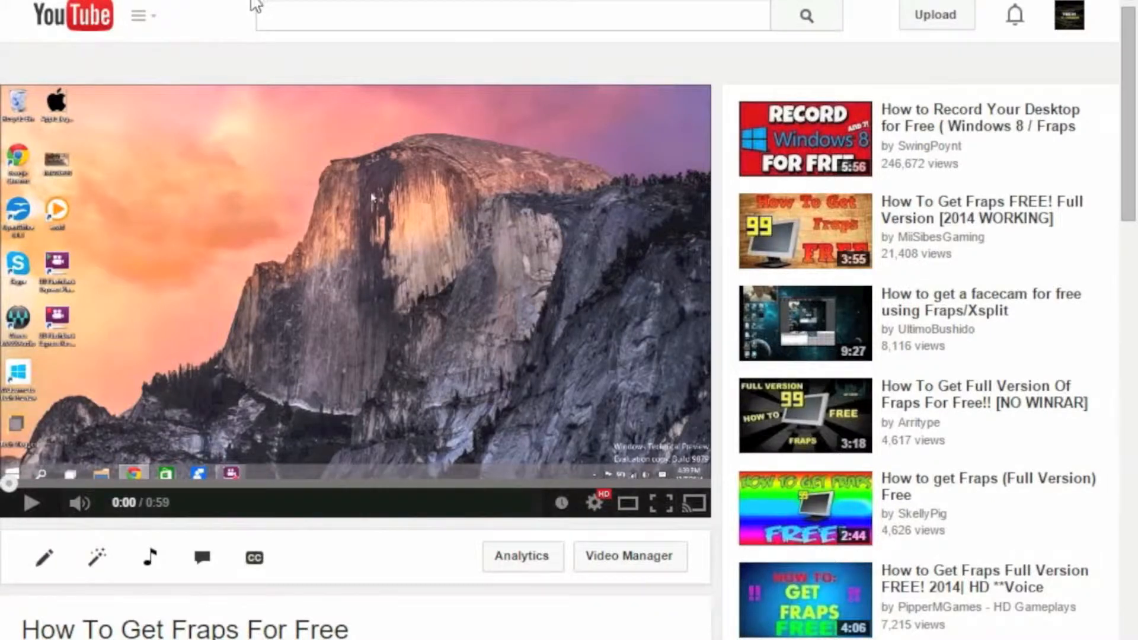
mouse_move(223, 196)
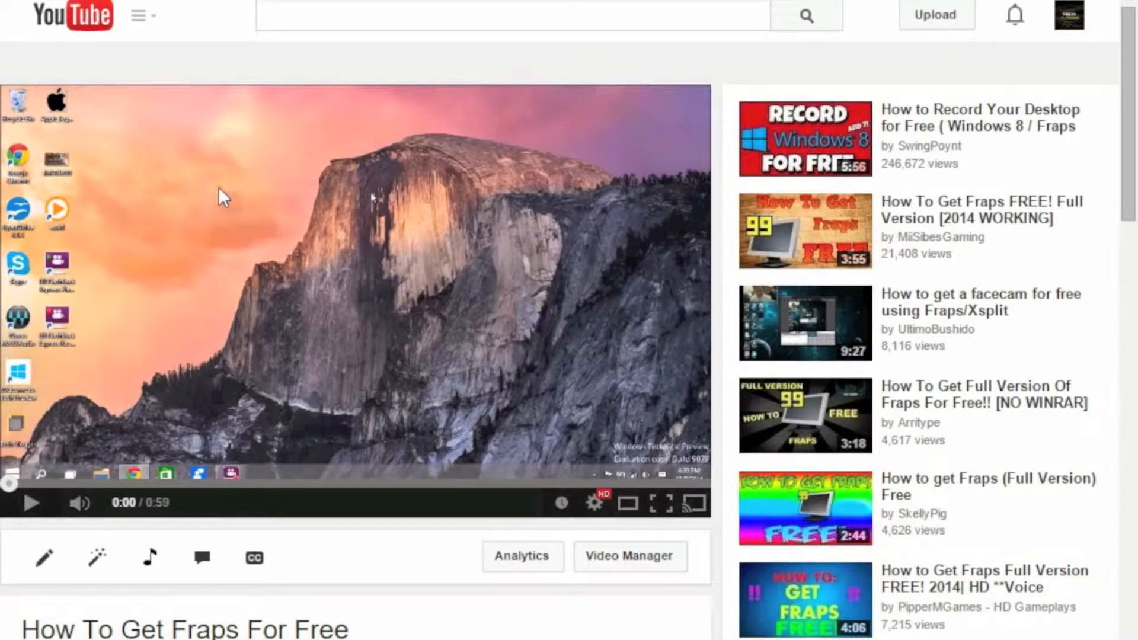
scroll("down", 3)
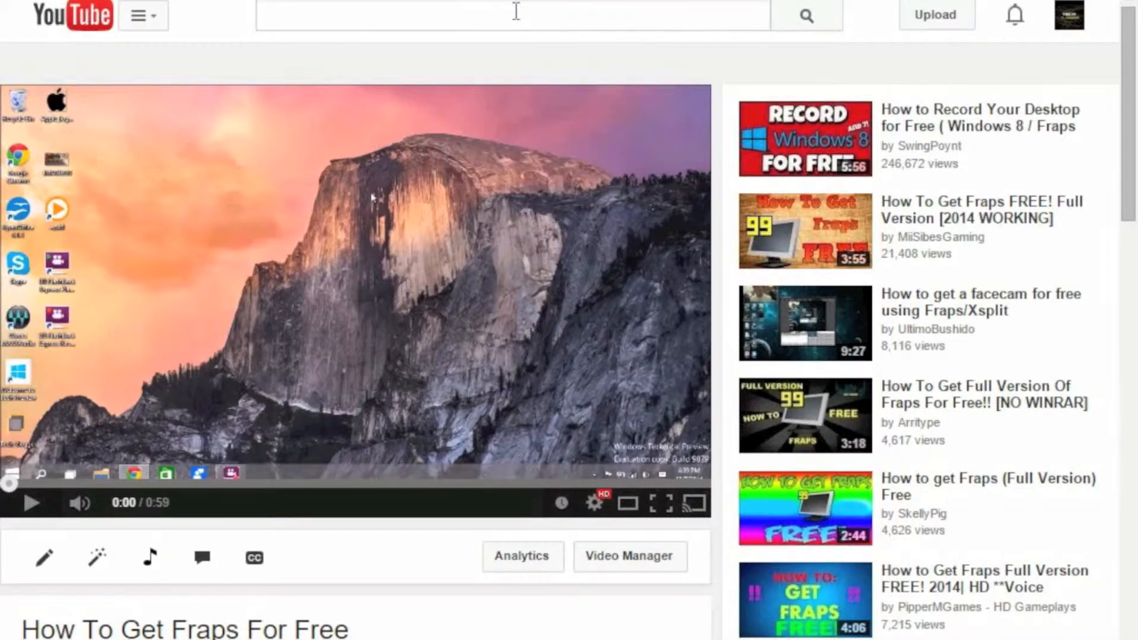
left_click(511, 14)
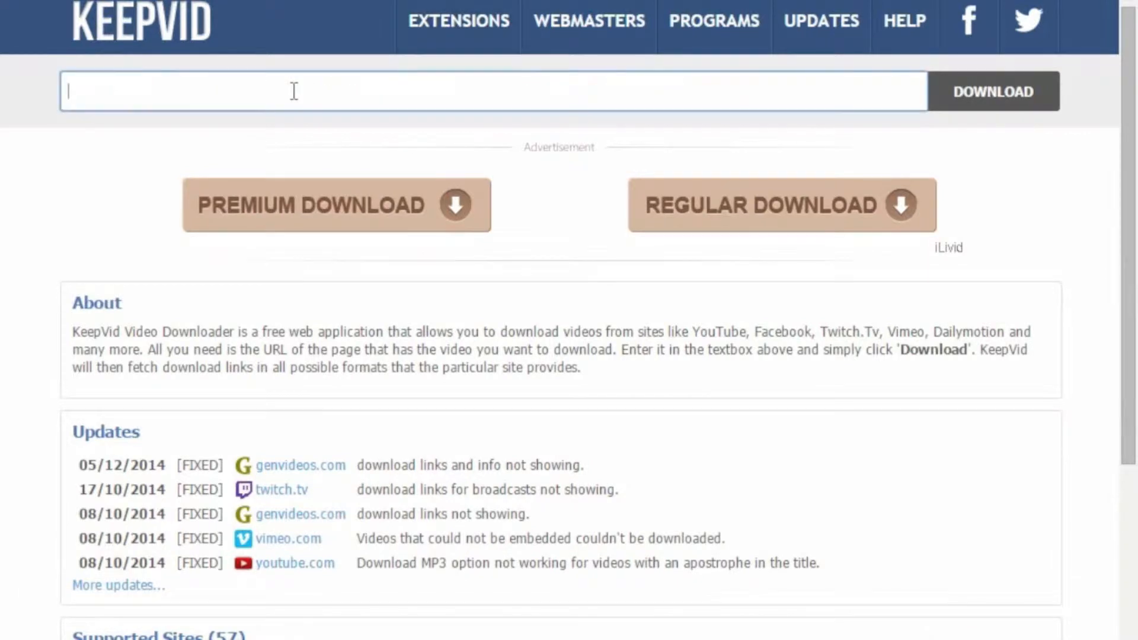
type("https://www.youtube.com/watch?v=Uorz6rJYPRQ")
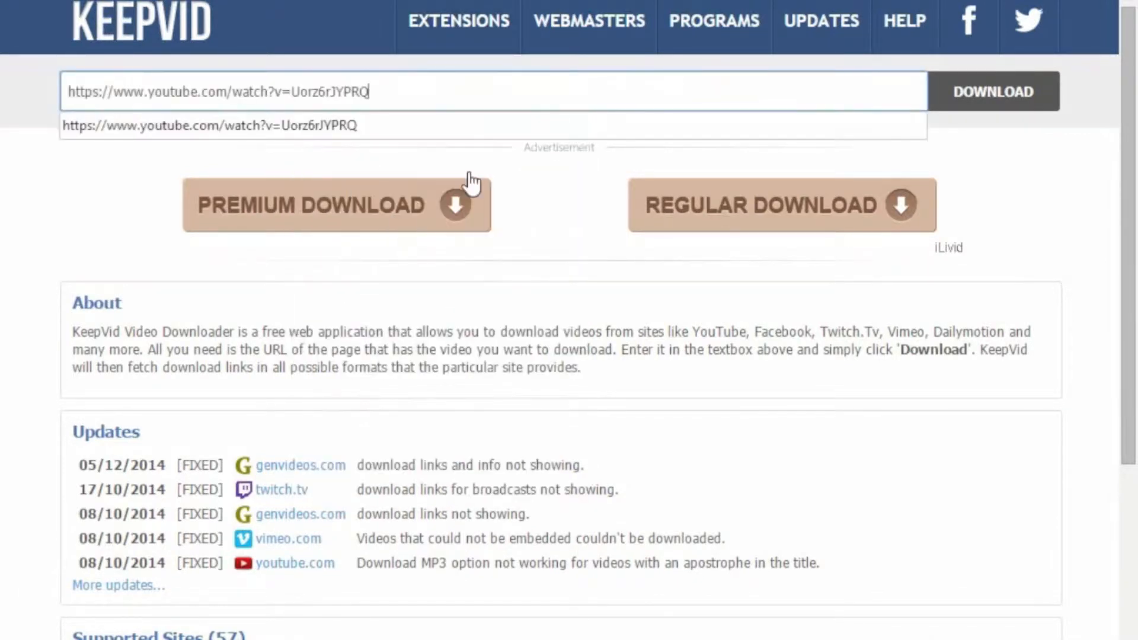
left_click(992, 91)
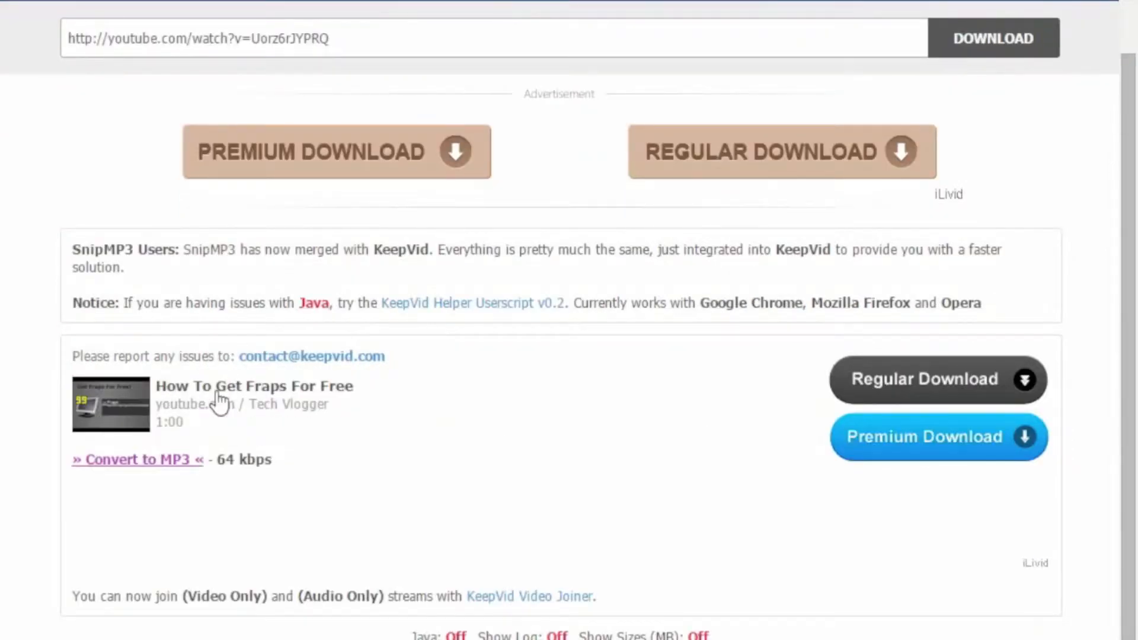
mouse_move(154, 471)
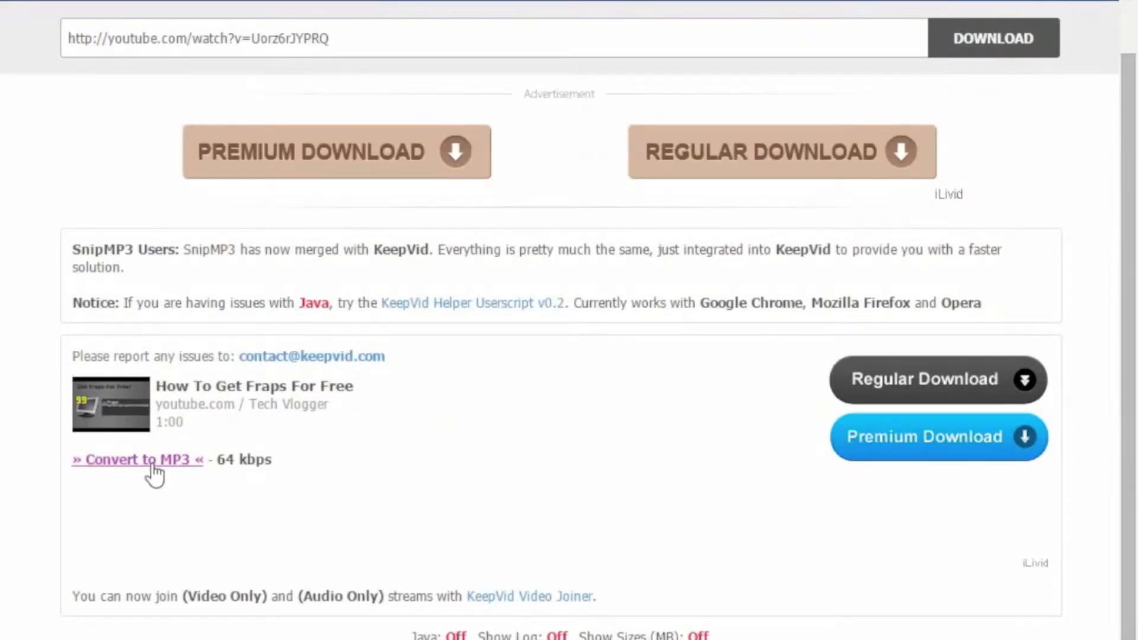
Convert the video to MP3 and save it to the Desktop as 'MP3'.
left_click(136, 459)
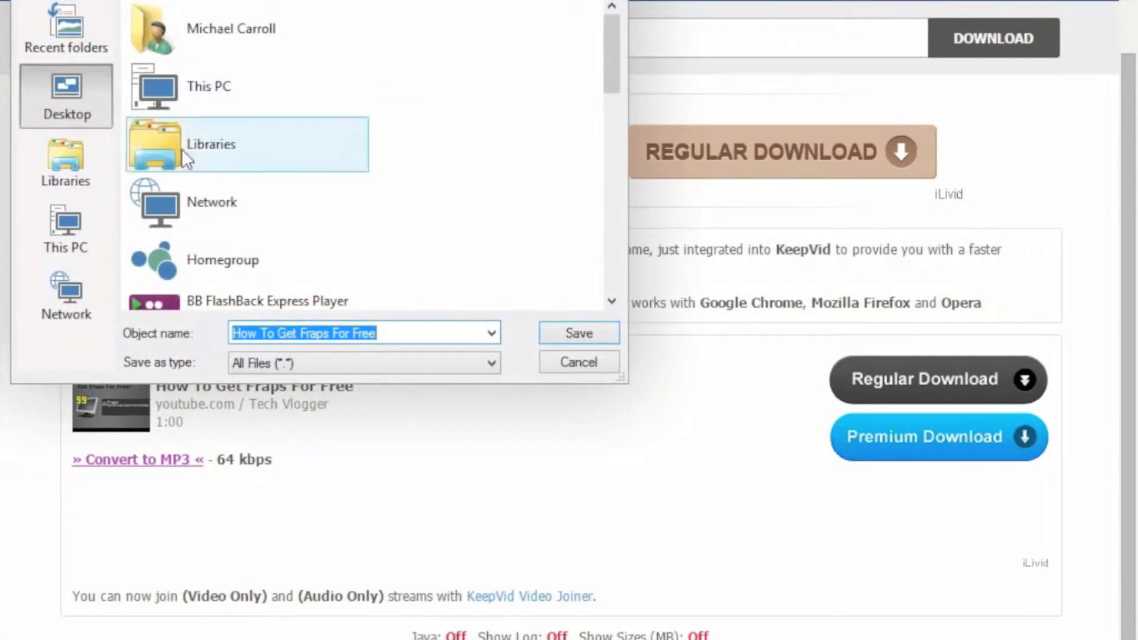
mouse_move(263, 67)
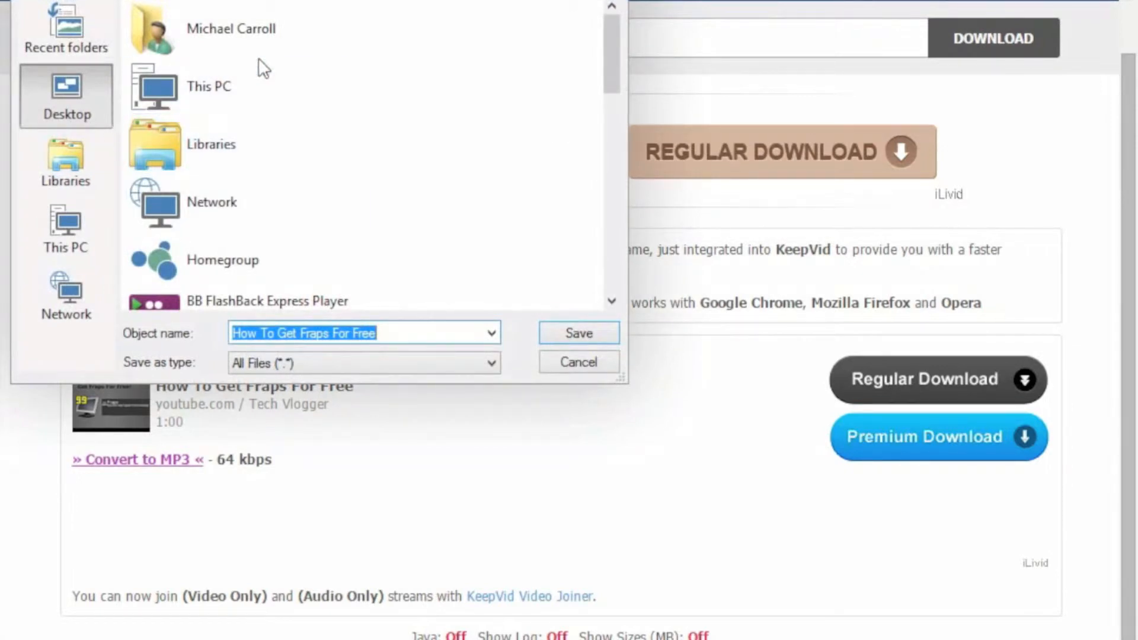
mouse_move(420, 327)
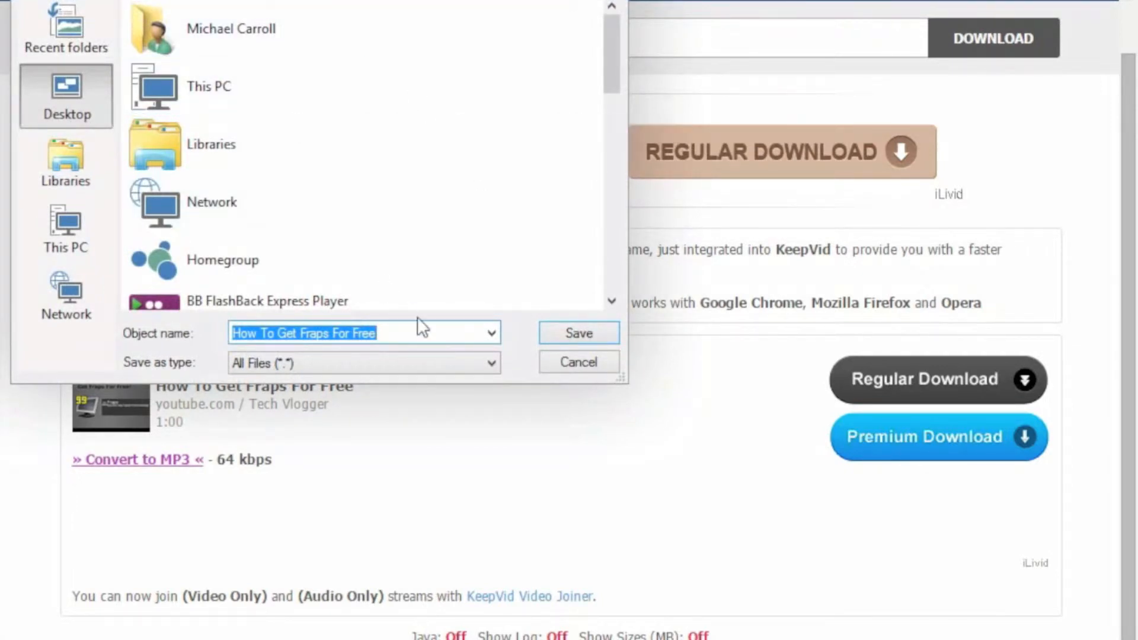
type("MP3")
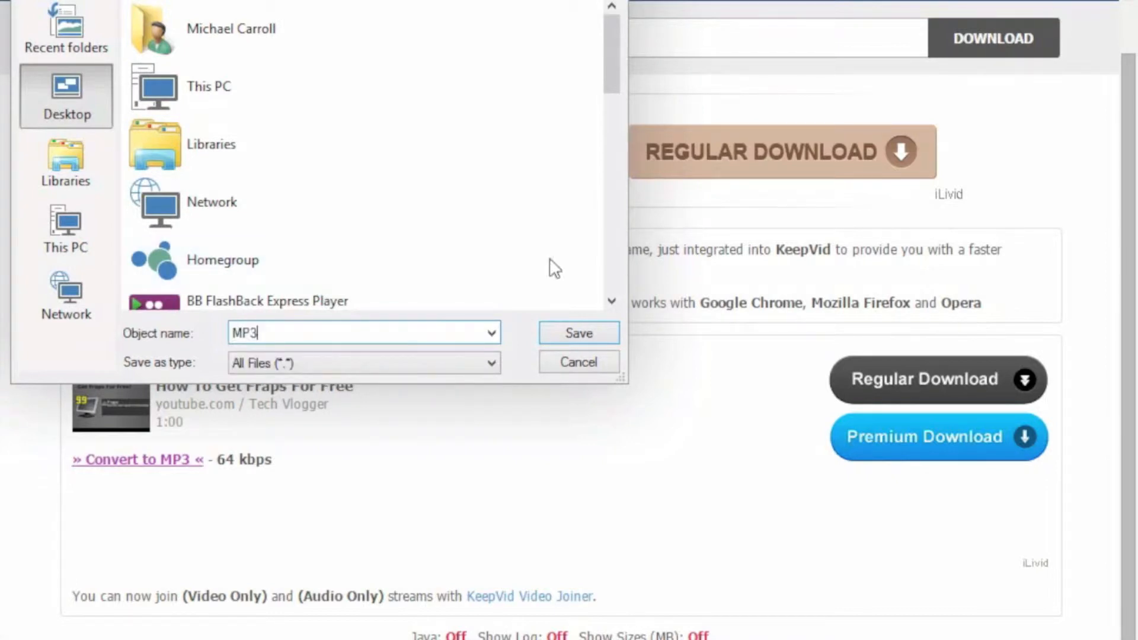
mouse_move(369, 165)
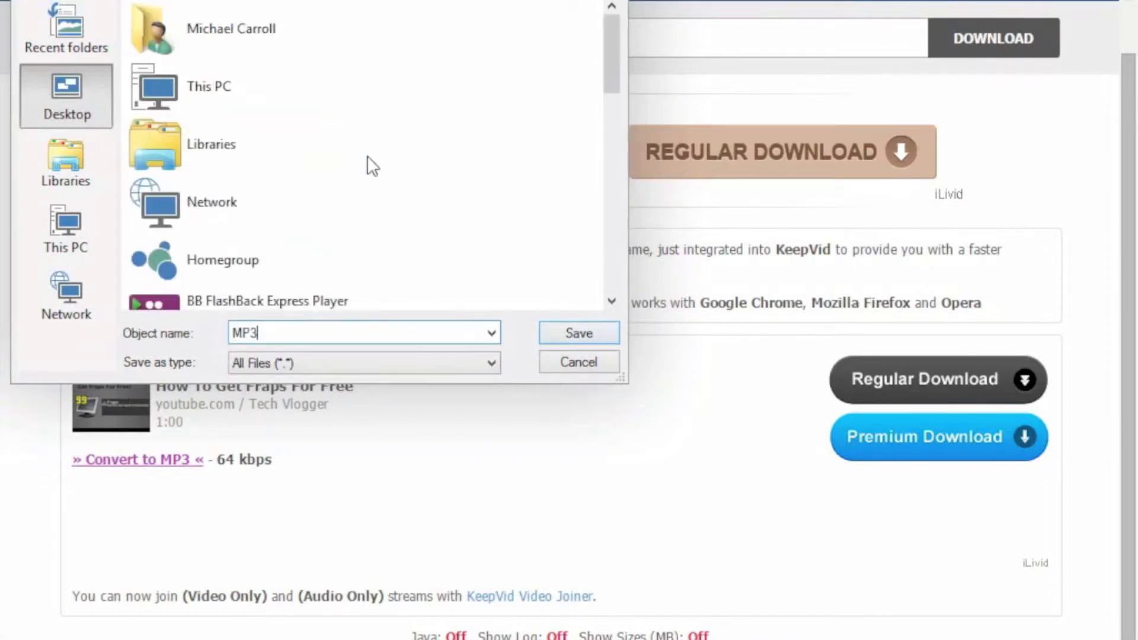
left_click(578, 332)
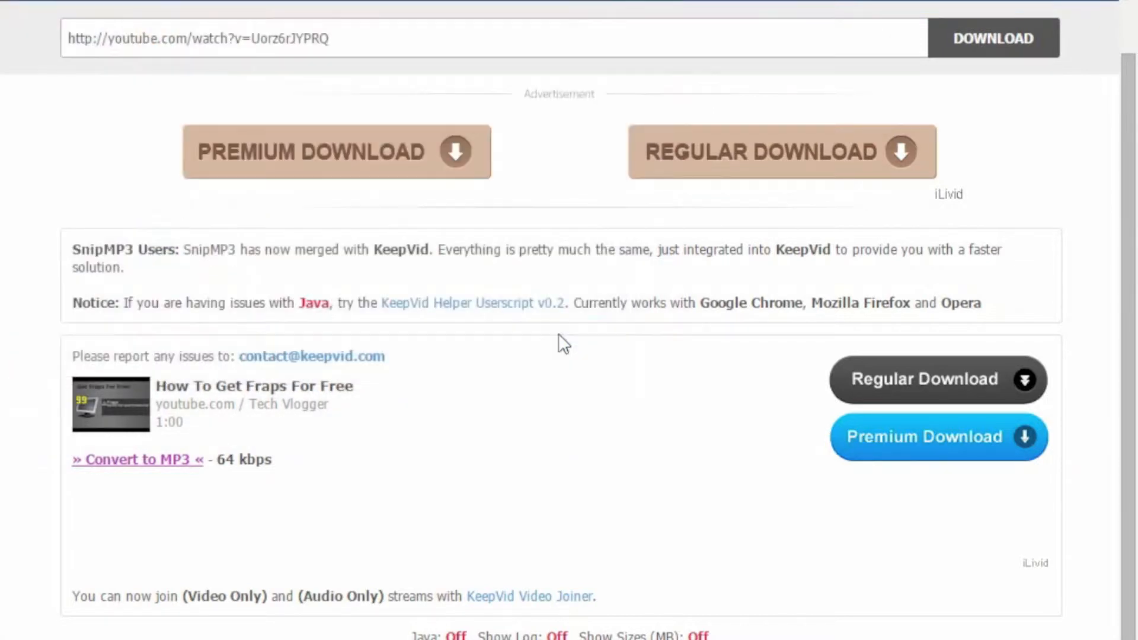
Let the MP3 download and conversion progress toward Finished.
left_click(137, 459)
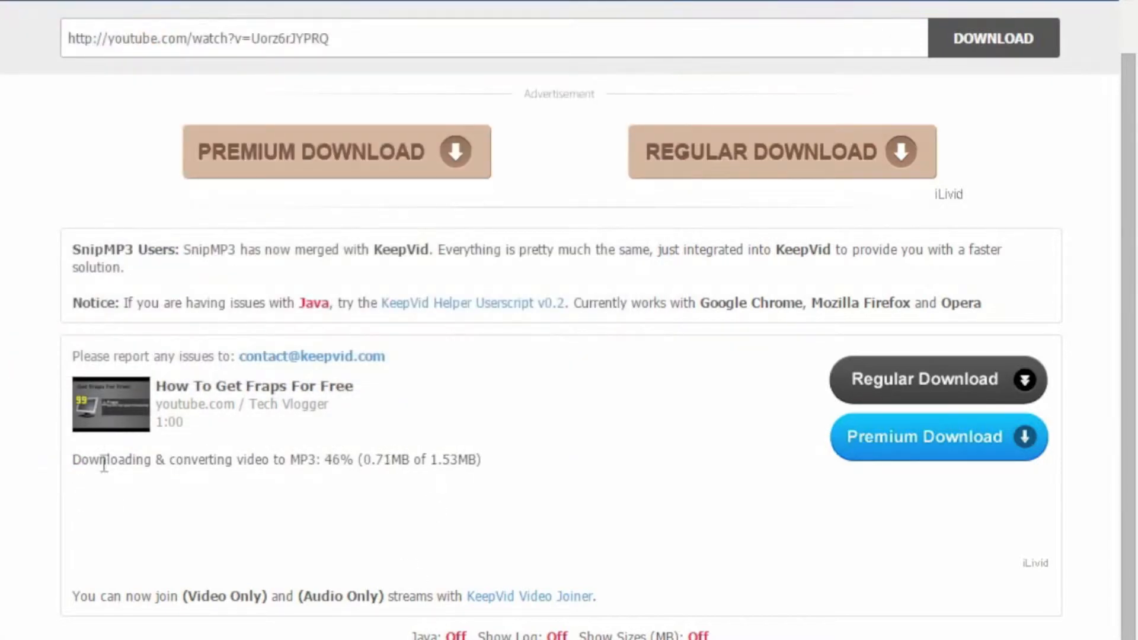
mouse_move(463, 523)
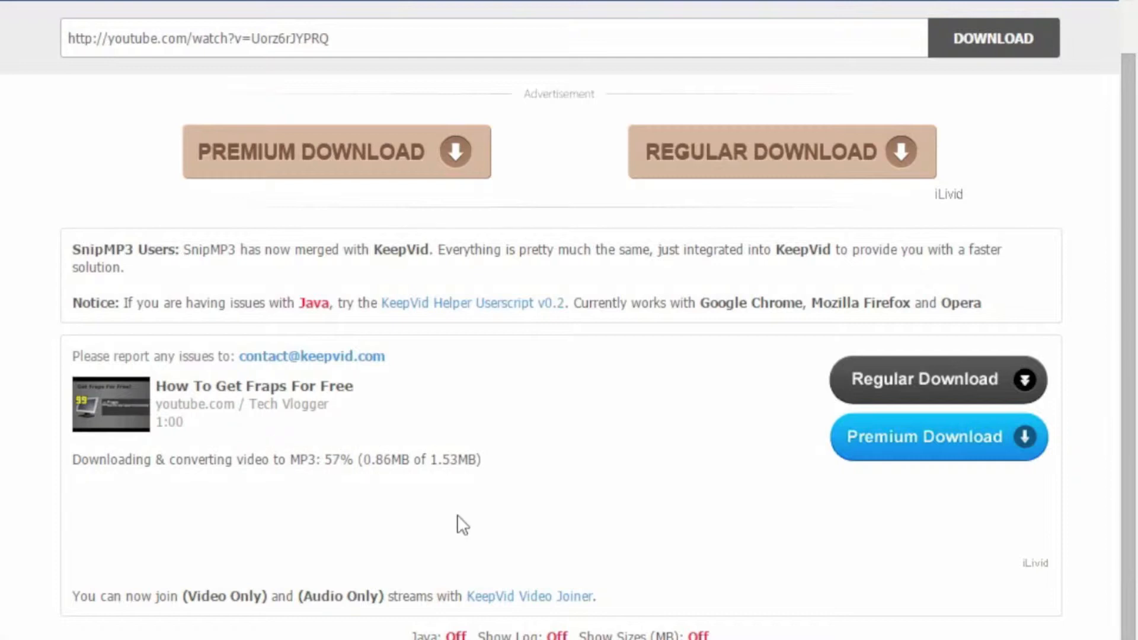
mouse_move(394, 478)
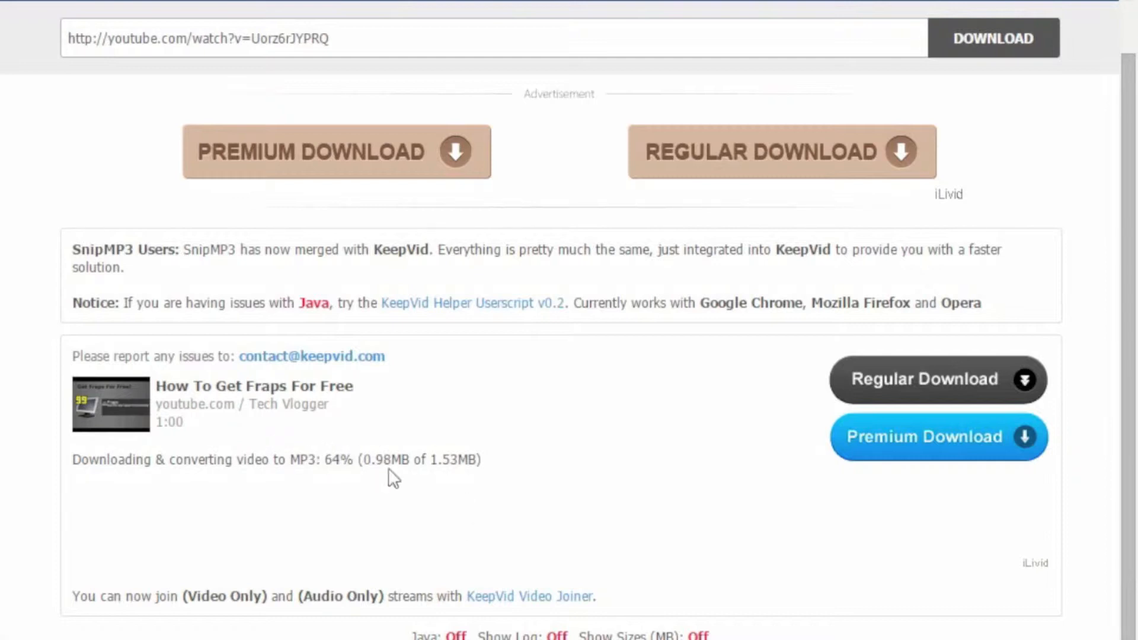
mouse_move(400, 506)
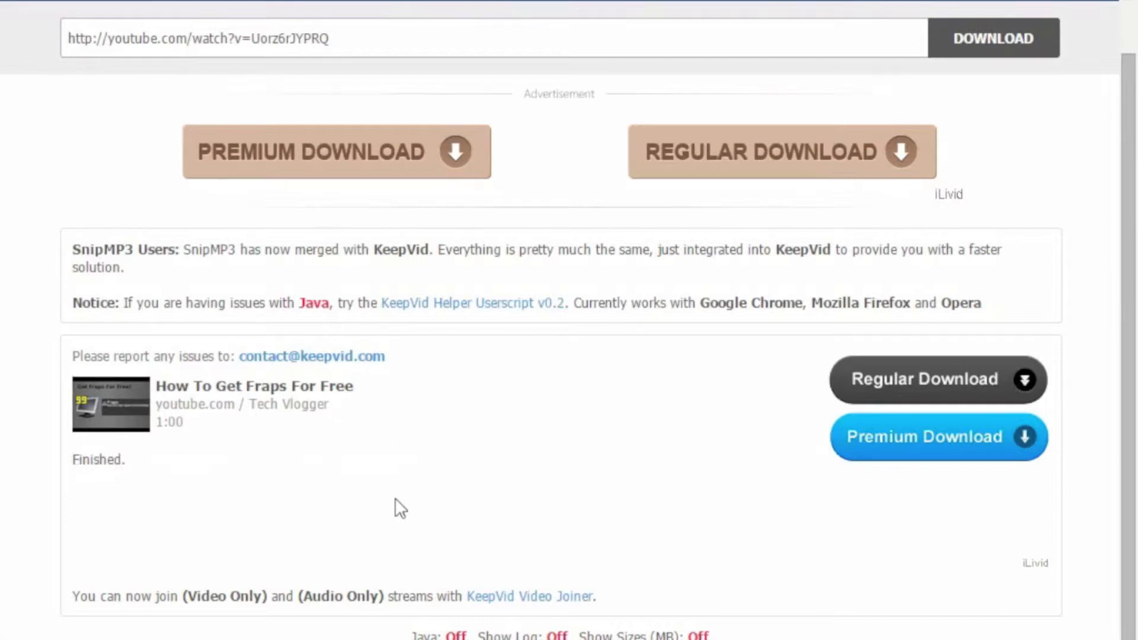
mouse_move(149, 461)
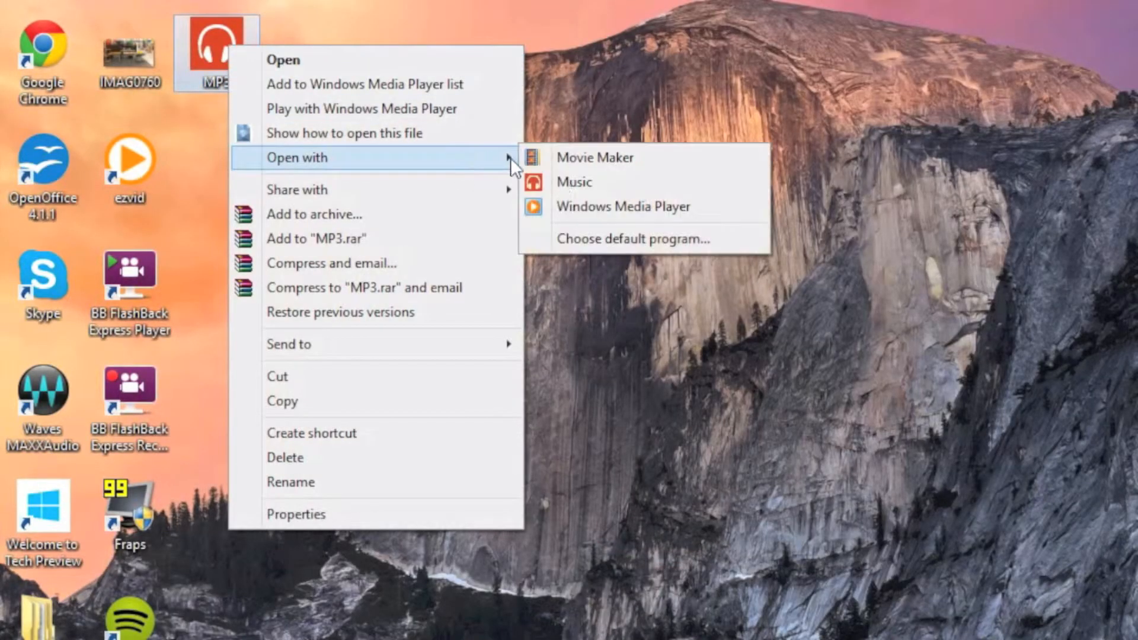
Open the desktop MP3 in Windows Media Player, then pause and resume playback.
left_click(623, 207)
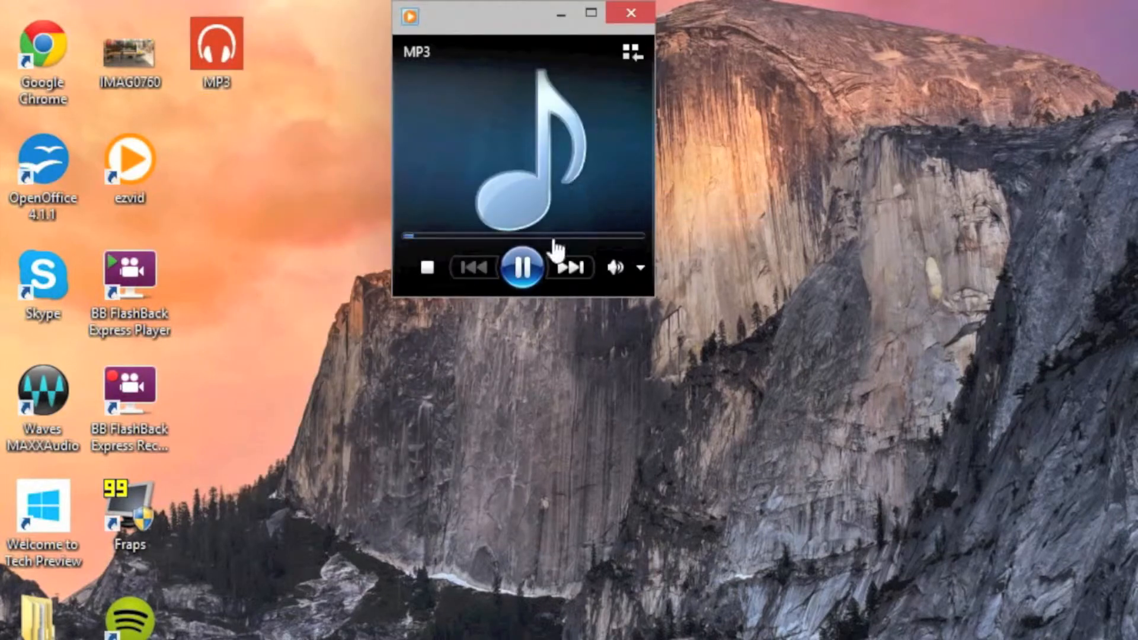
left_click(521, 267)
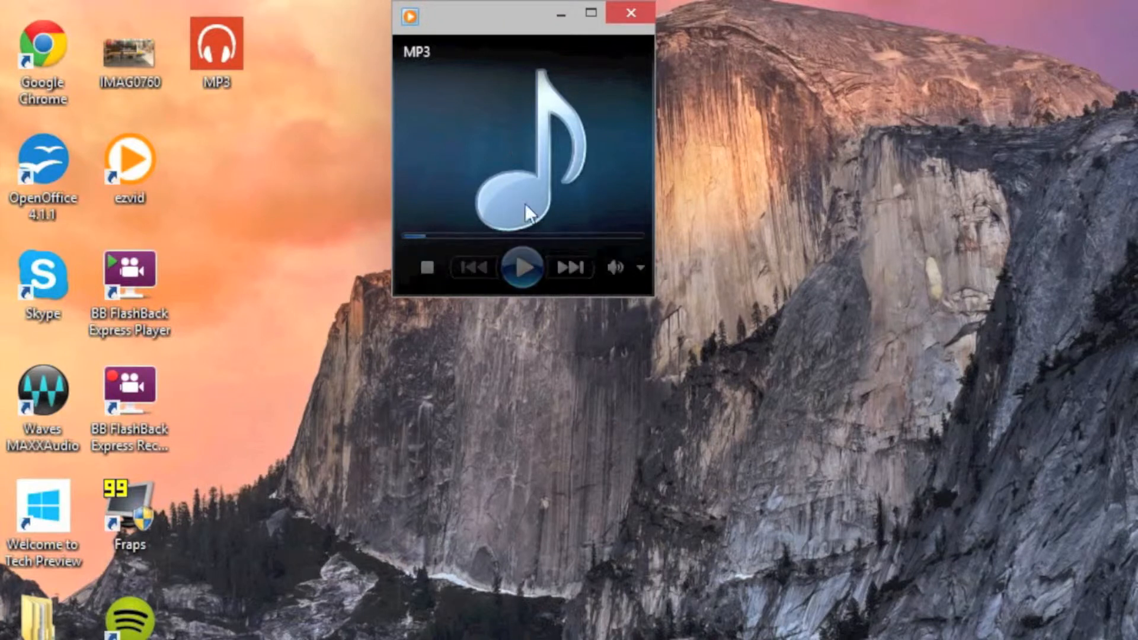
left_click(522, 268)
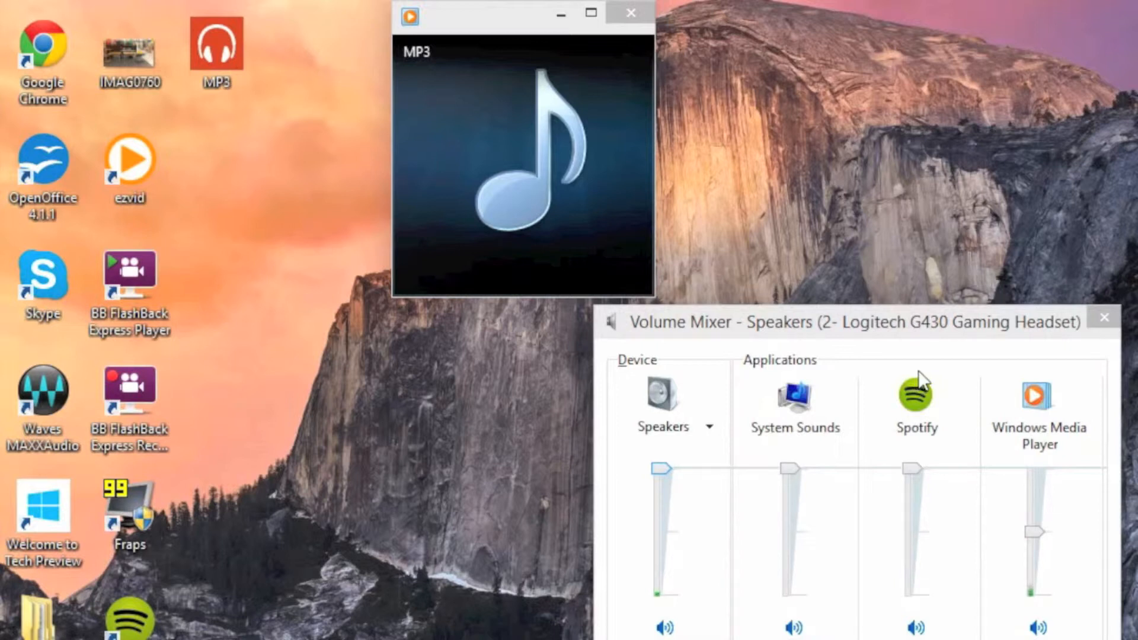
mouse_move(1030, 599)
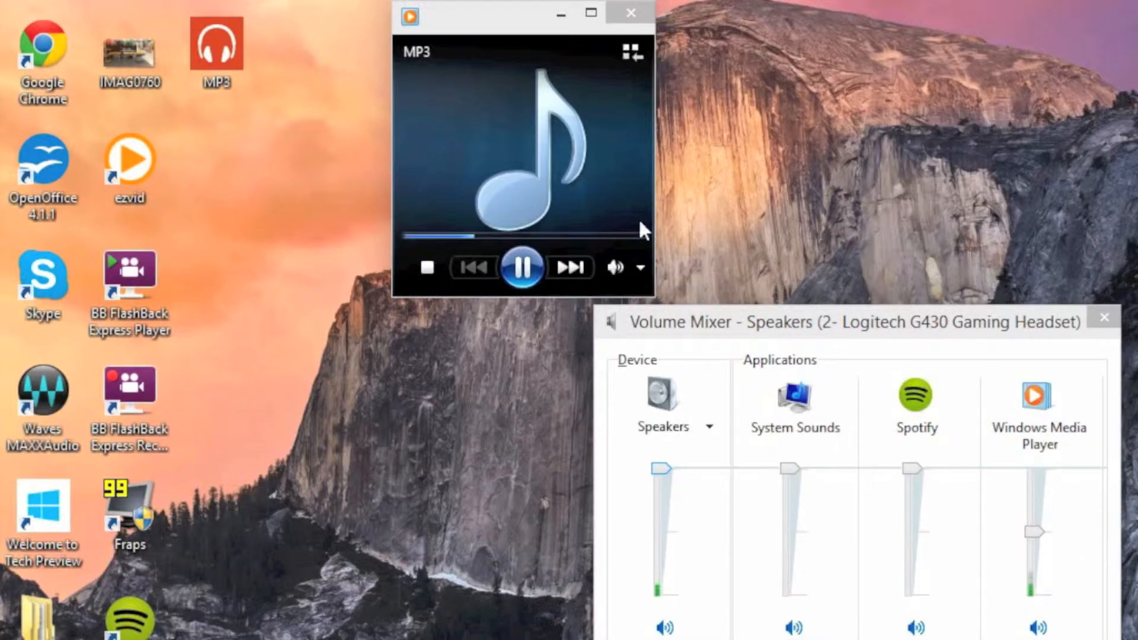
mouse_move(1012, 452)
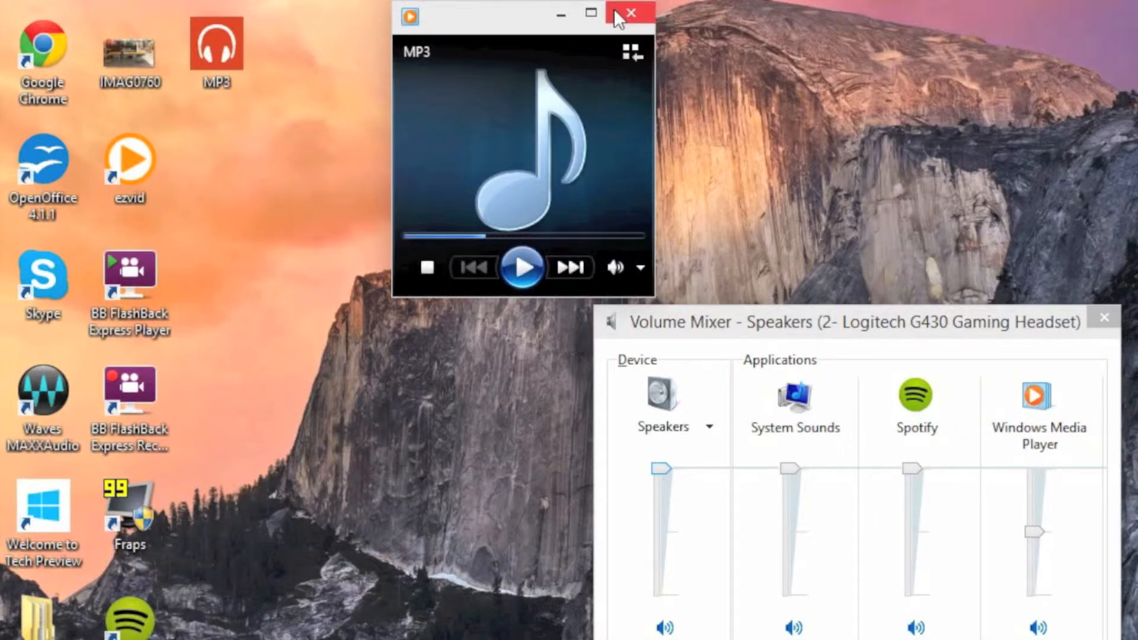
Close Windows Media Player and the Volume Mixer.
left_click(628, 13)
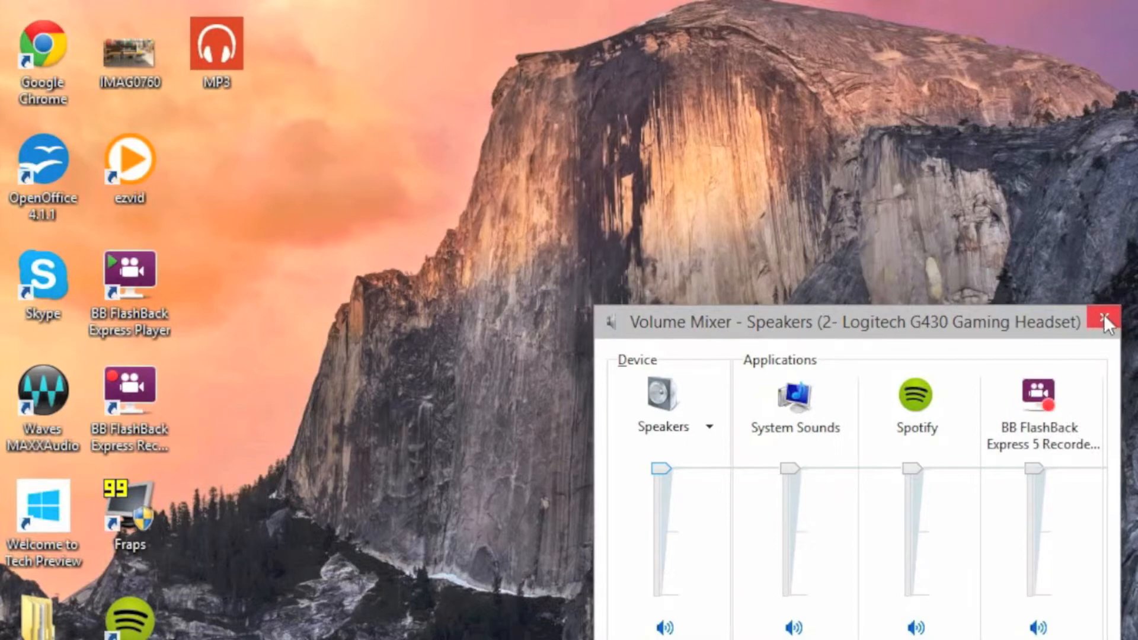
left_click(1105, 320)
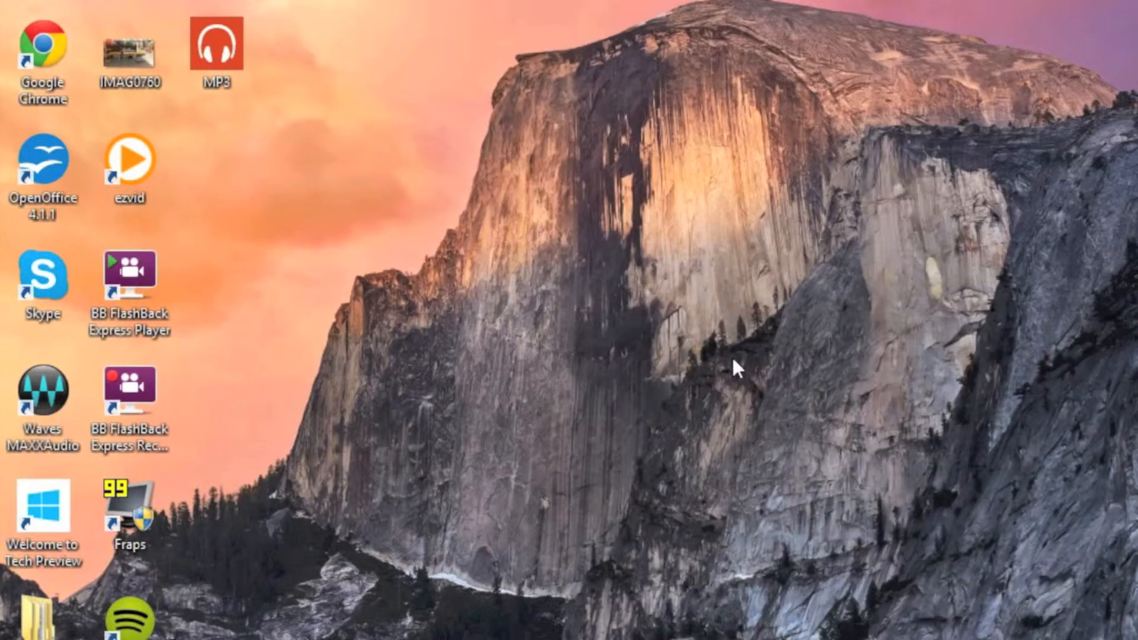
mouse_move(566, 524)
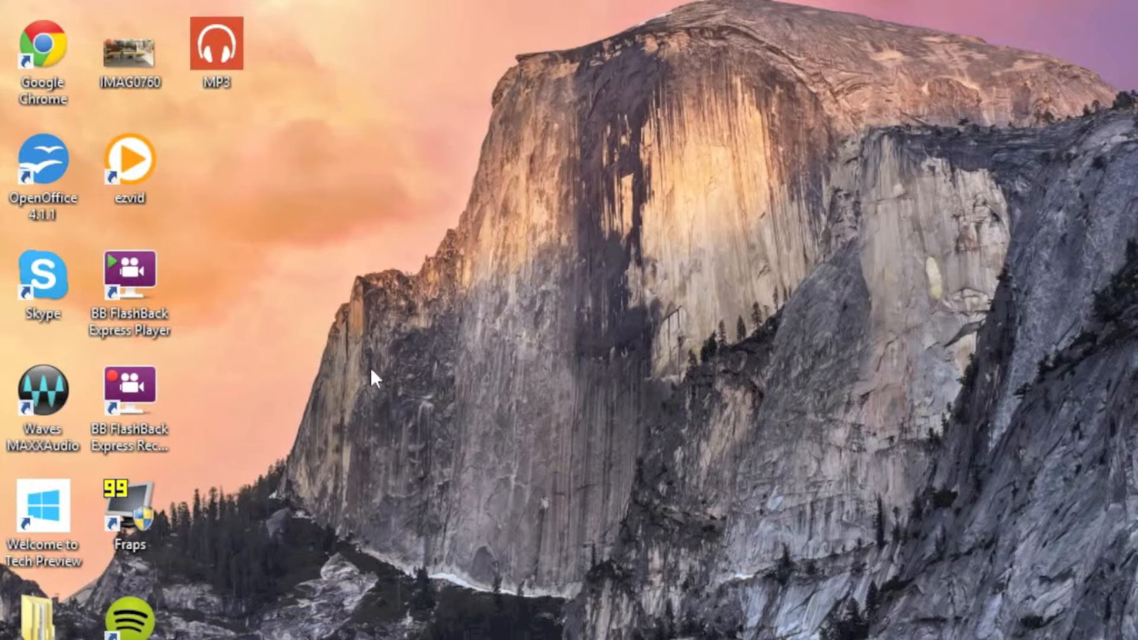
mouse_move(328, 519)
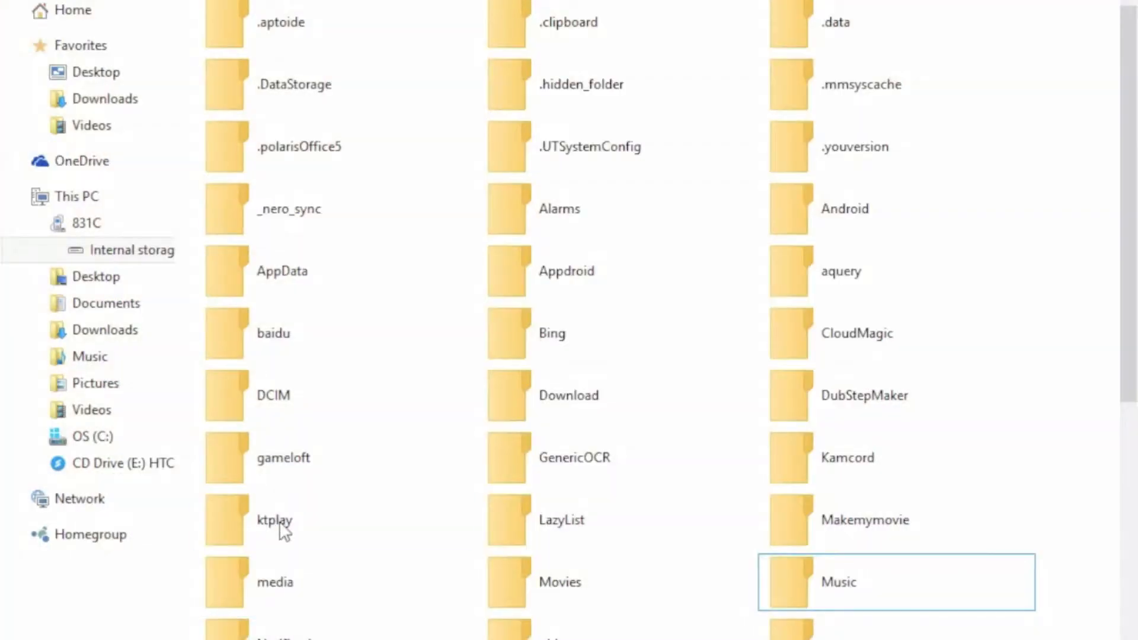
Browse to the phone's Internal storage Music folder and scroll its 40 tracks.
left_click(85, 222)
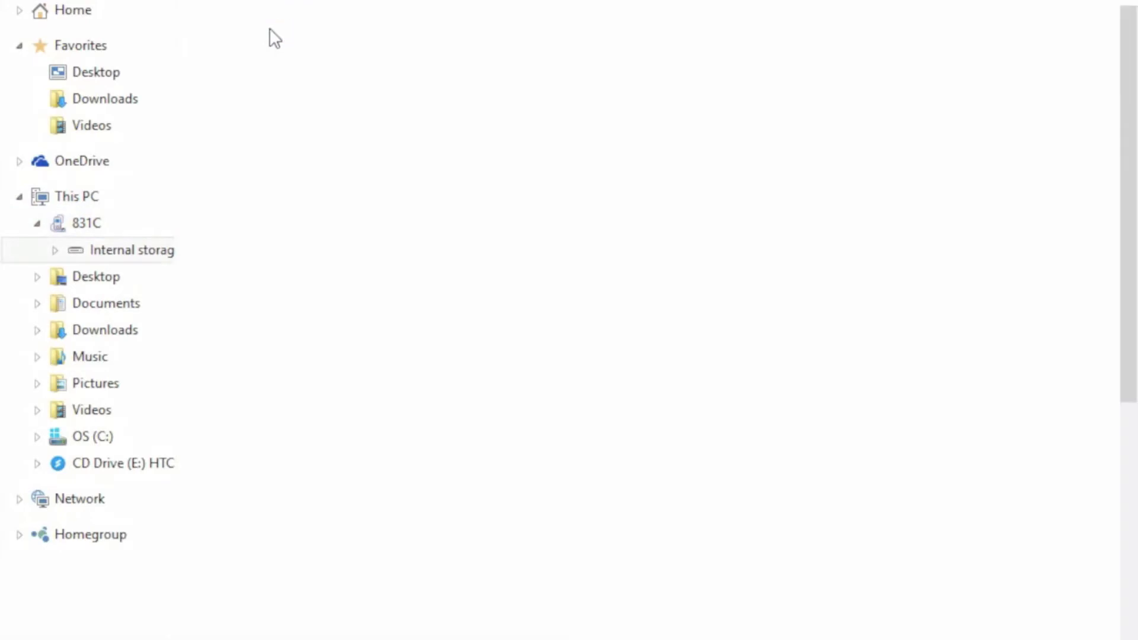
left_click(133, 249)
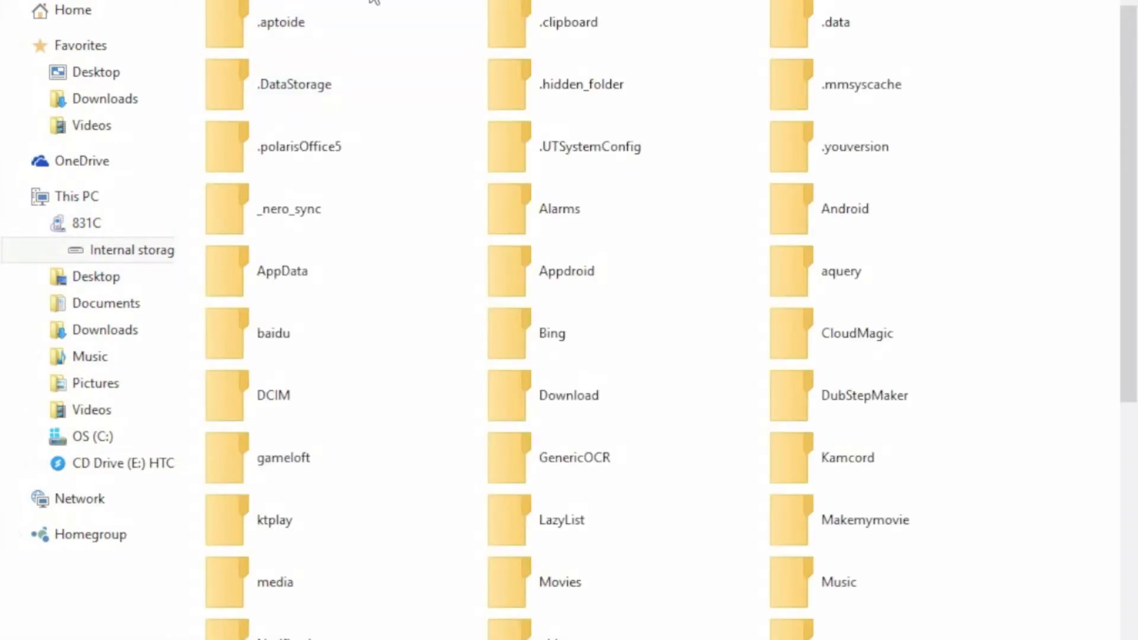
scroll("down", 3)
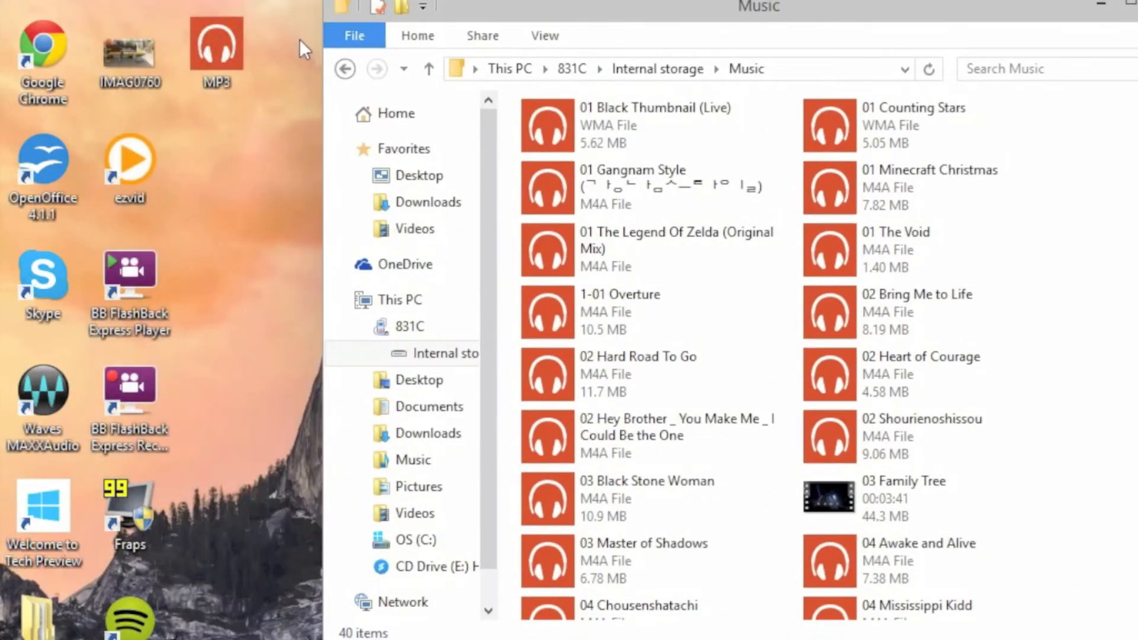
Adjust the Music folder window so the desktop MP3 icon is visible.
left_click(639, 186)
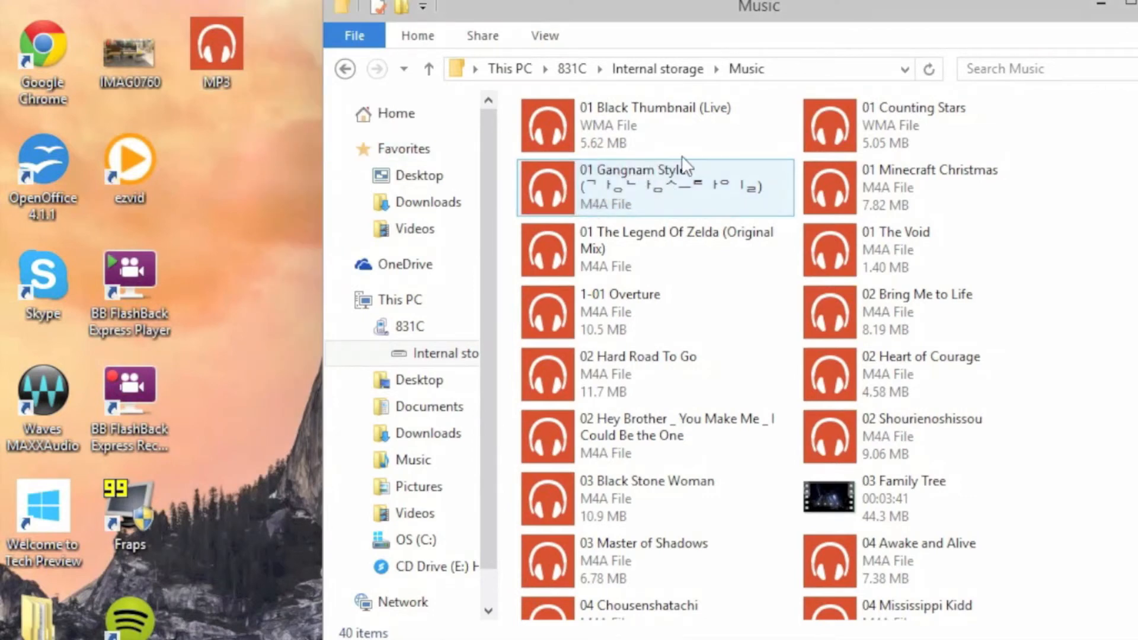